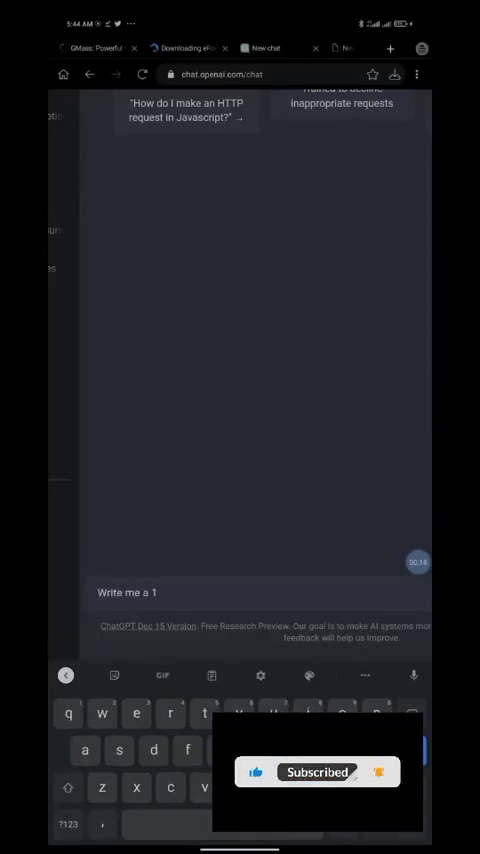
Step: Request a 1000-word essay on affiliate marketing and scroll through the answer
text(000 words essa)
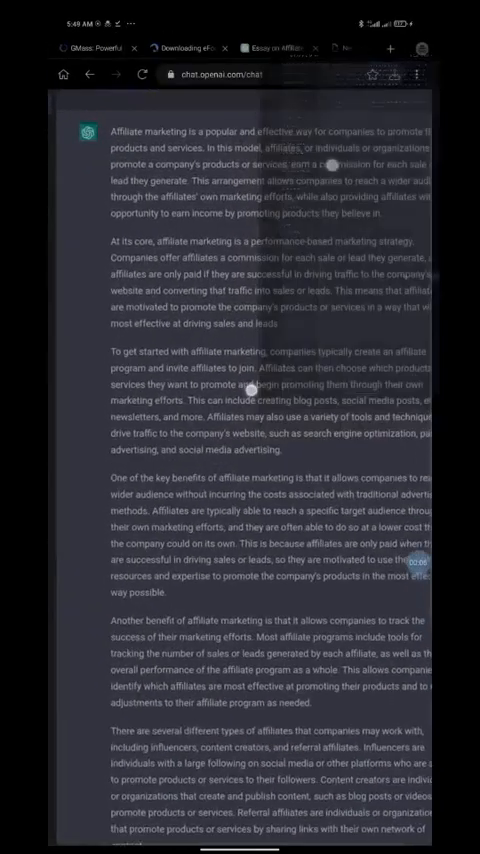
scroll(down, 3)
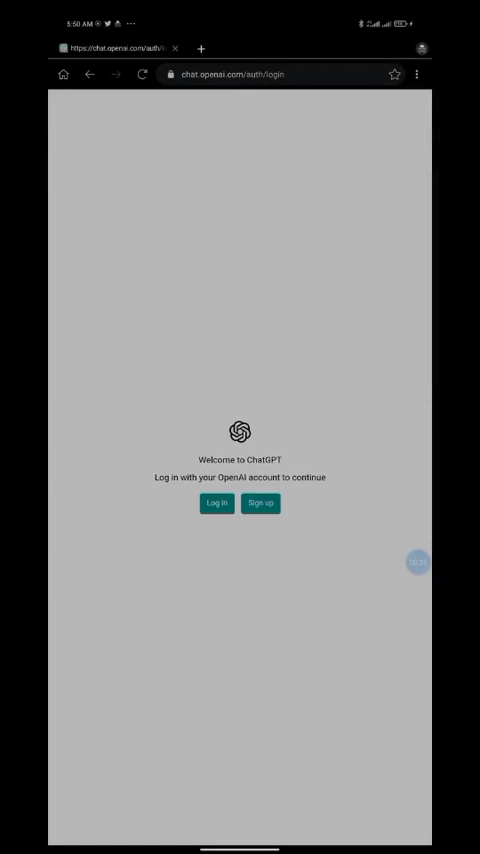
click(261, 503)
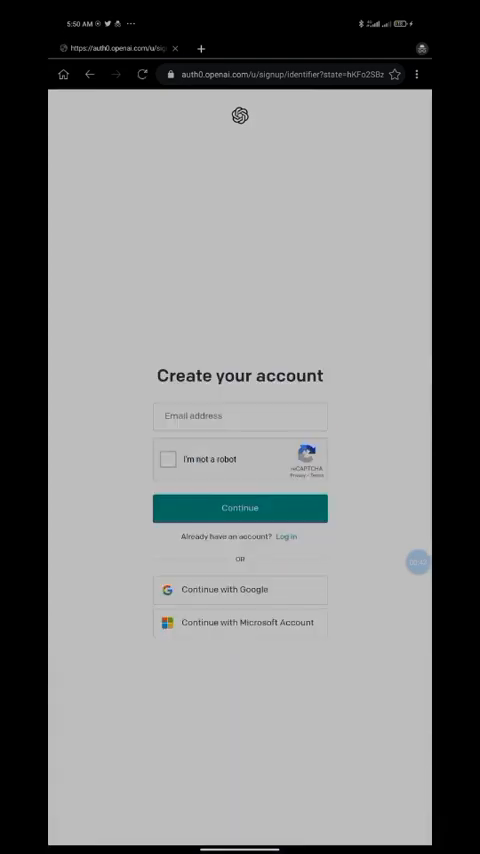
click(240, 416)
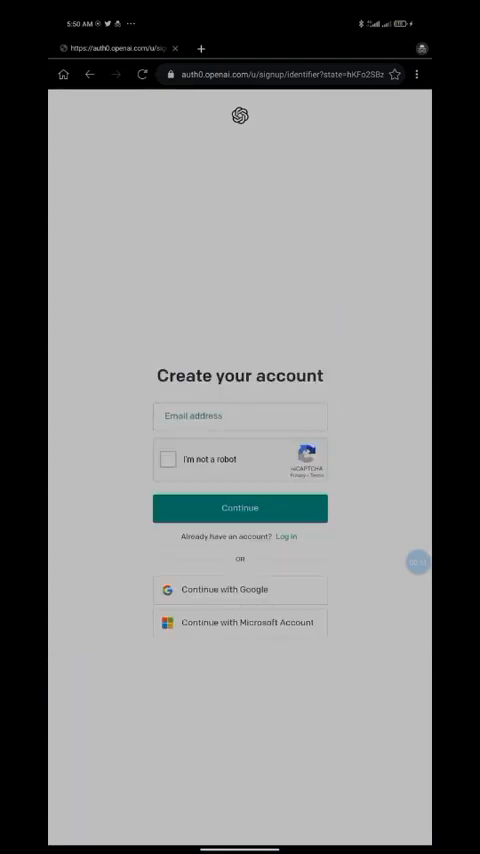
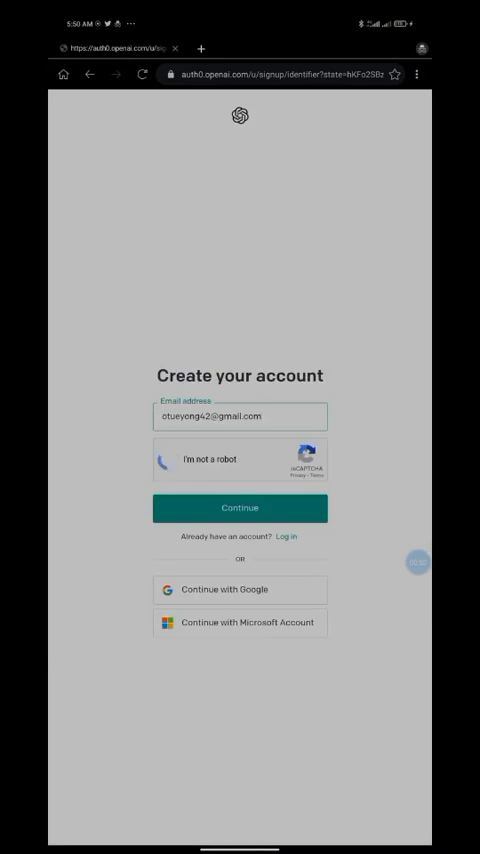
Step: Pass the robot check by selecting the mountain or hill images
click(168, 460)
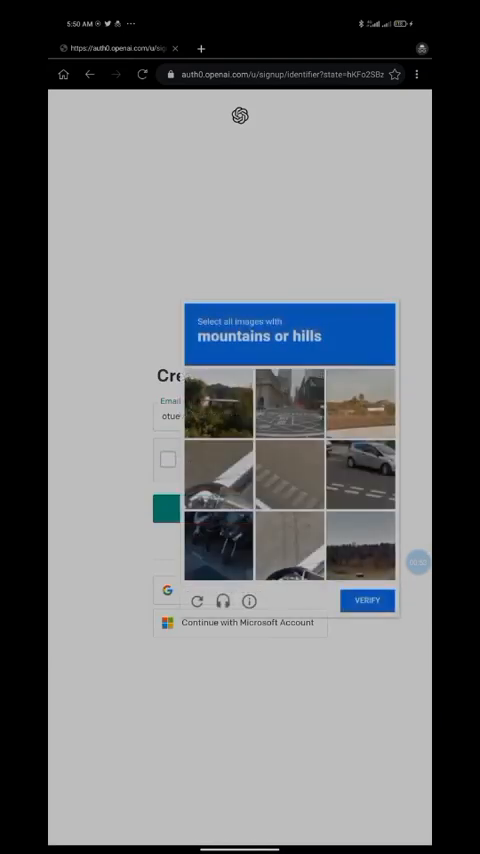
click(220, 402)
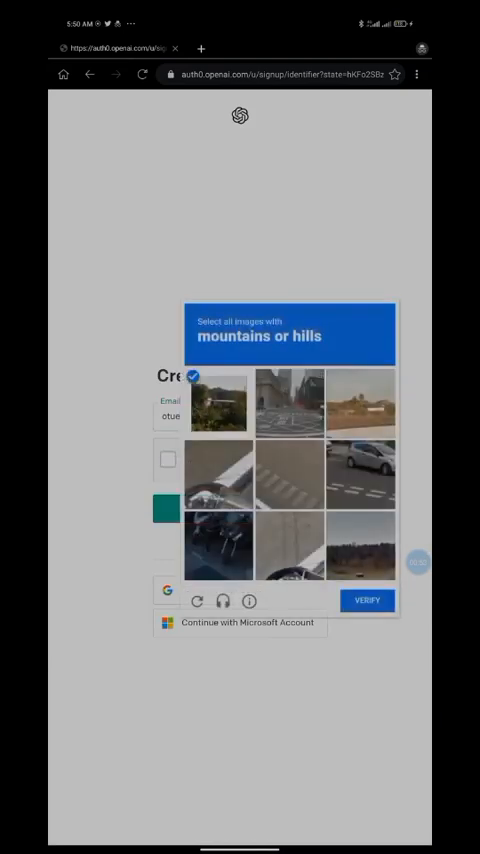
click(360, 403)
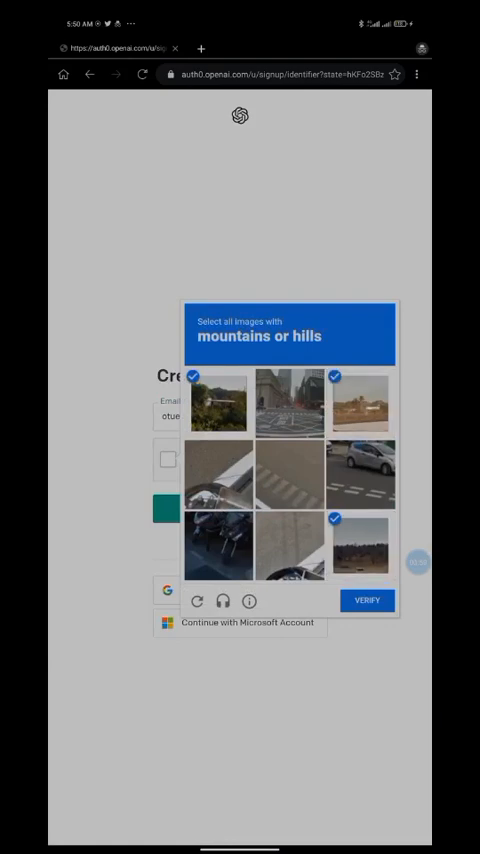
click(366, 600)
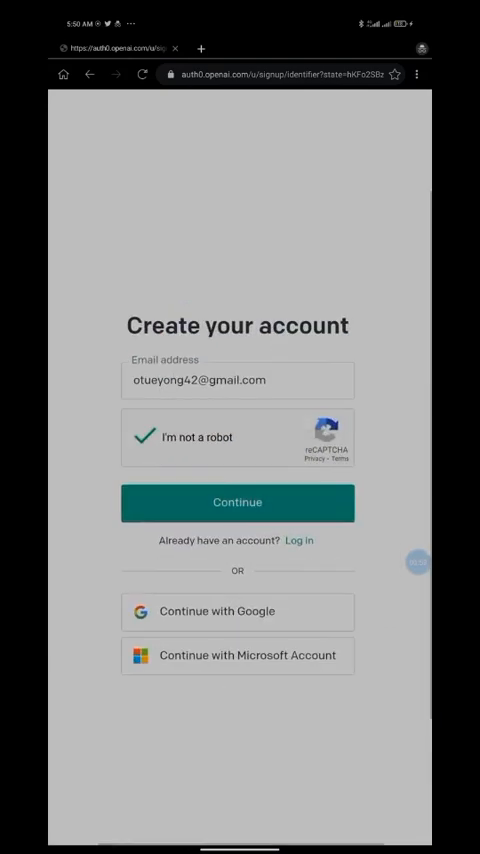
Step: Enter a password and submit it to create the ChatGPT account
click(238, 502)
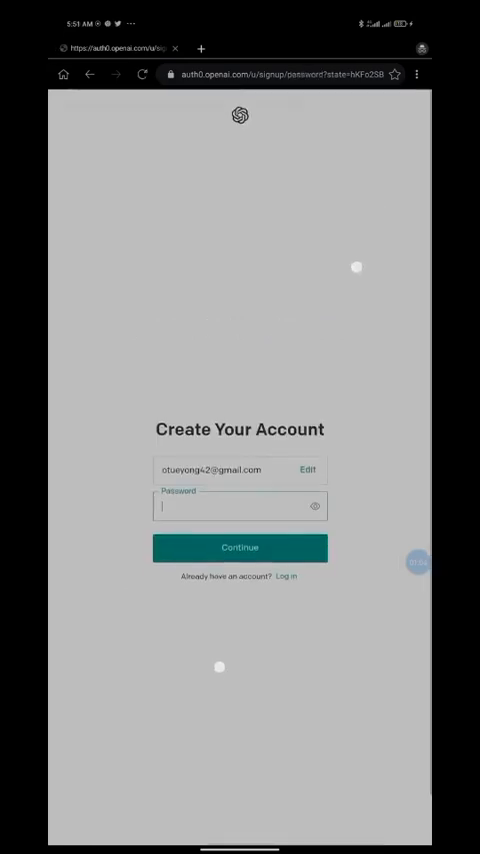
click(230, 506)
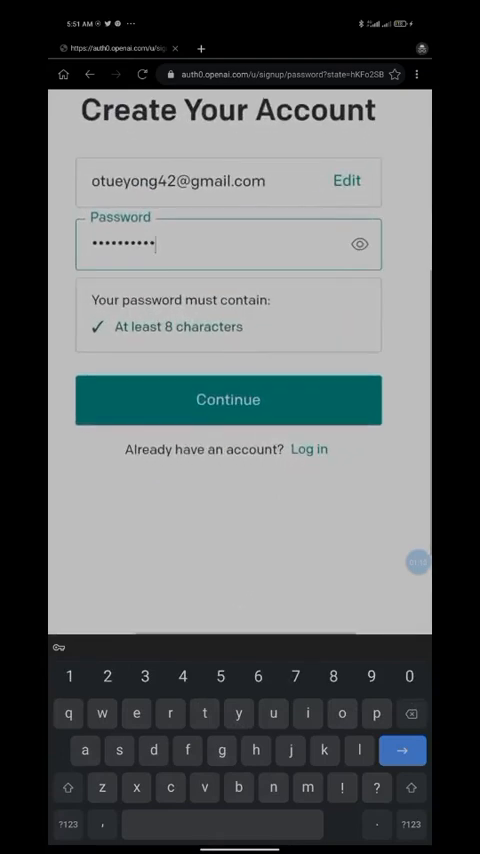
click(228, 399)
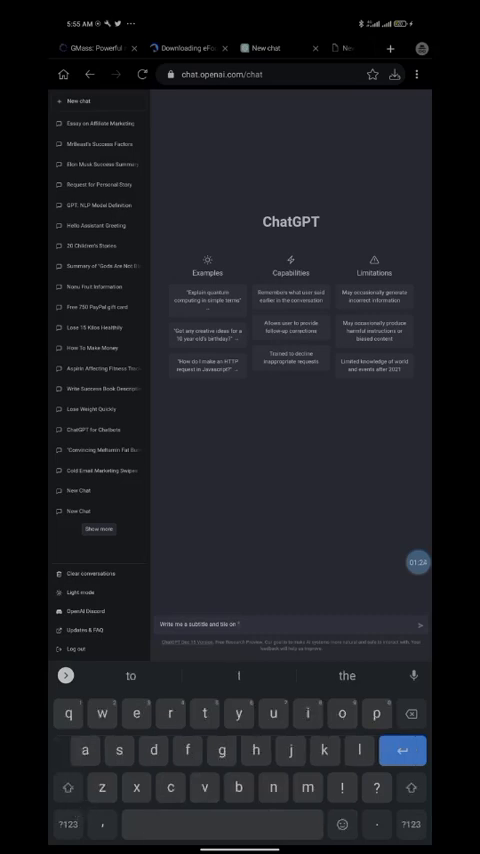
Step: Ask ChatGPT to write a title and subtitle on affiliate marketing
text(Aff)
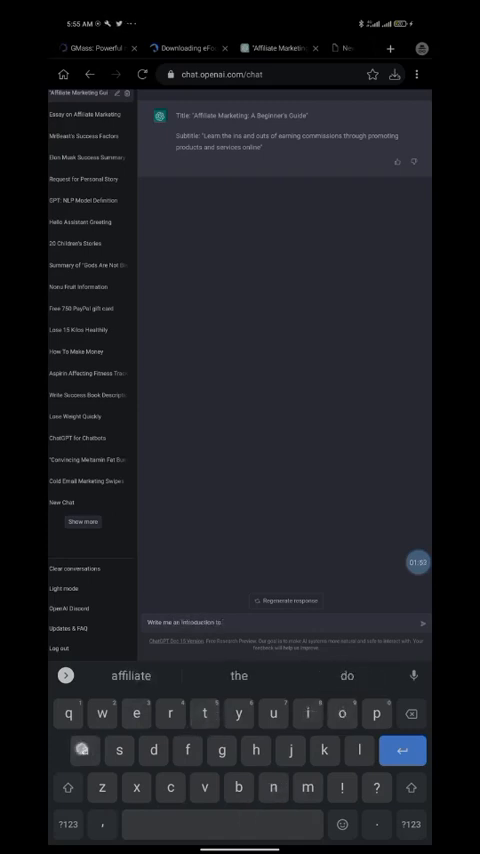
Step: Request an introduction to affiliate marketing and scroll through the multi-paragraph reply
text(affili)
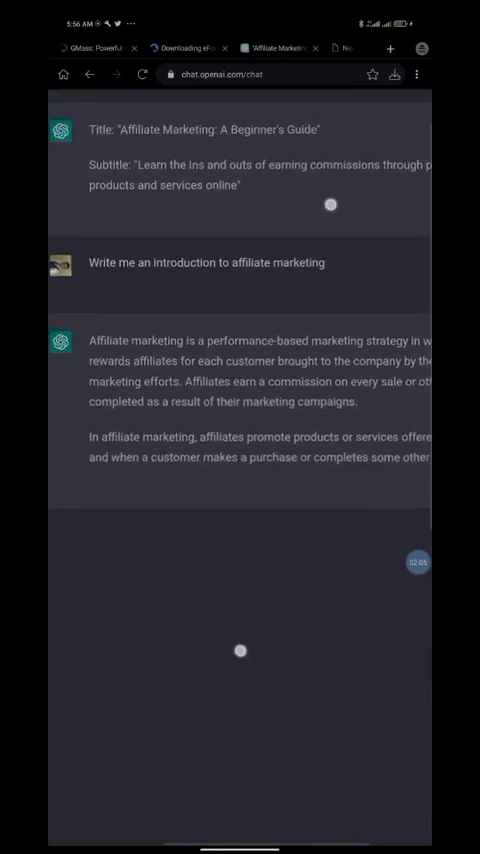
scroll(down, 3)
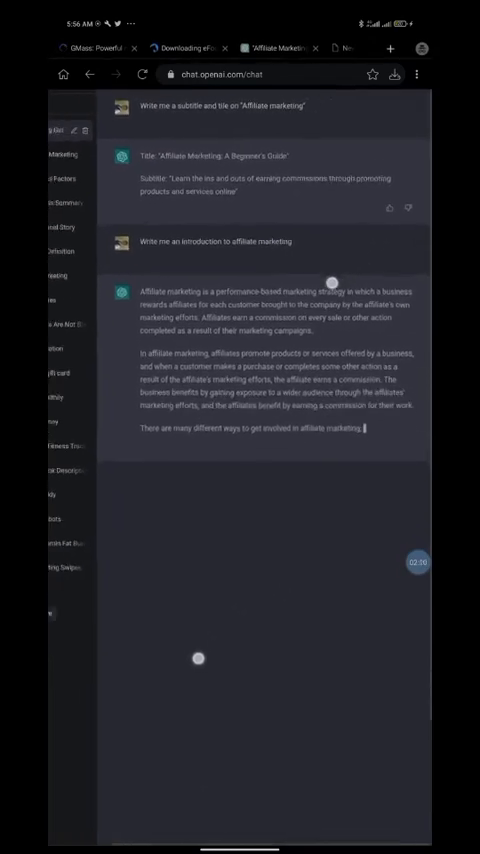
scroll(down, 3)
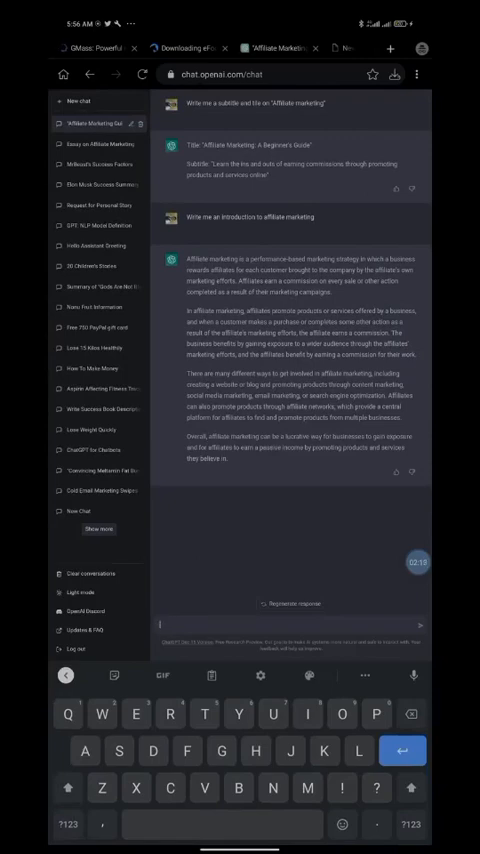
Step: Request email swipes for an affiliate product and scroll through the three generated emails
text(writ)
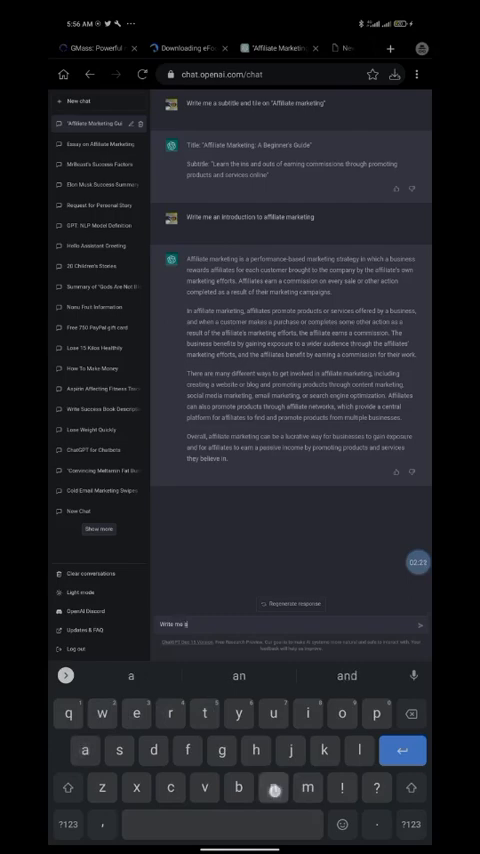
text(email swipes for)
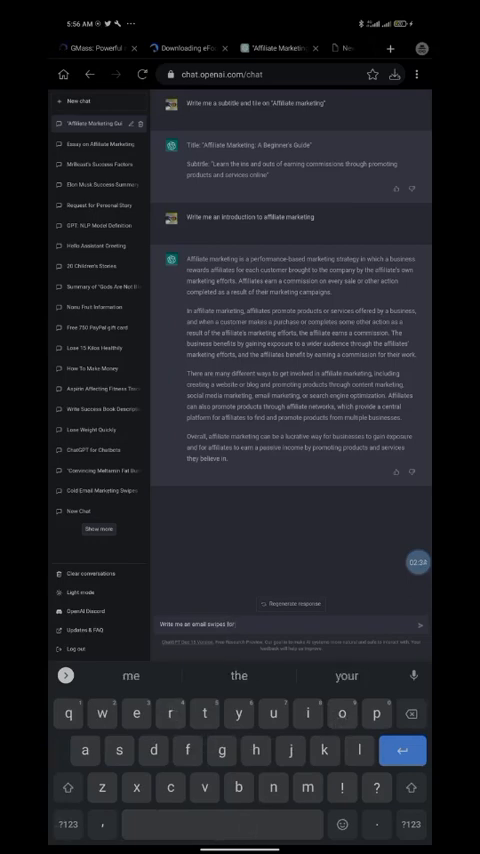
text(an)
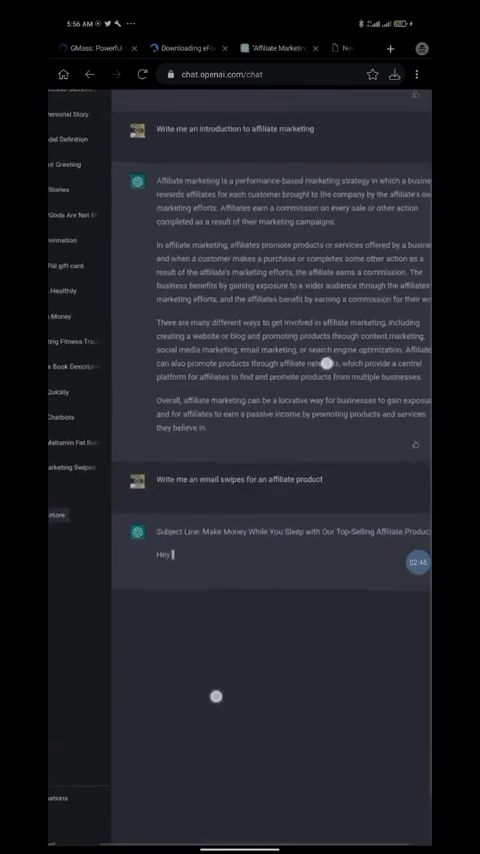
scroll(down, 3)
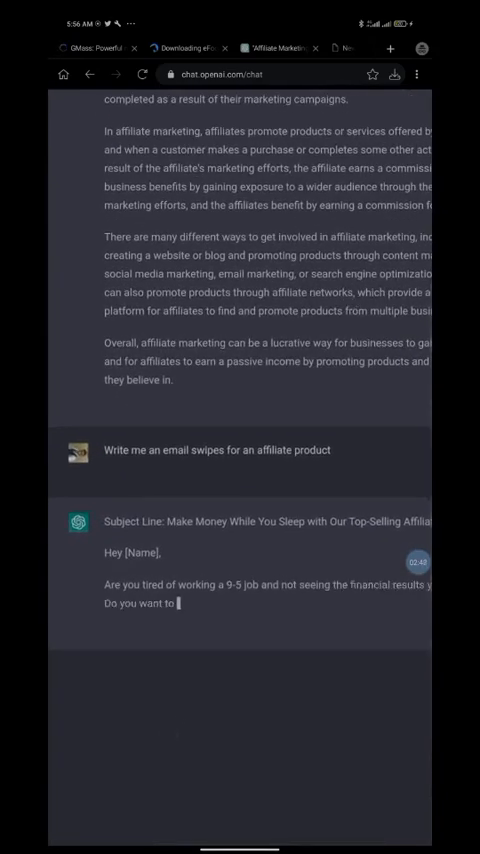
scroll(down, 3)
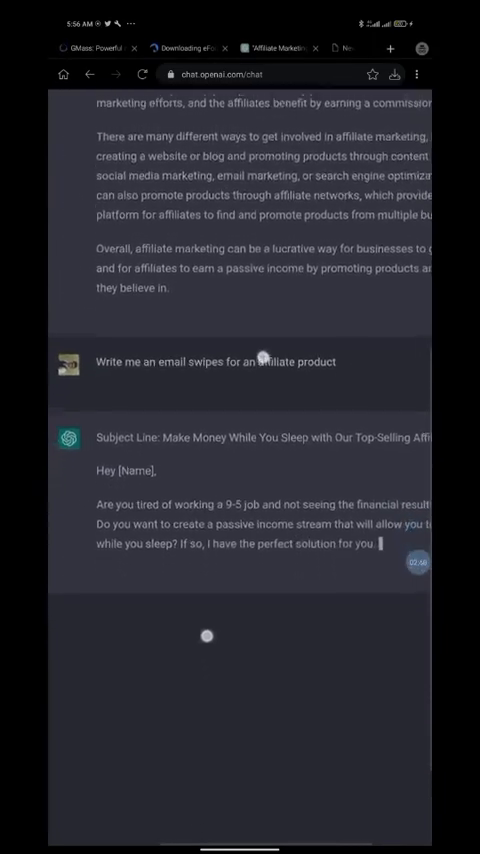
scroll(down, 3)
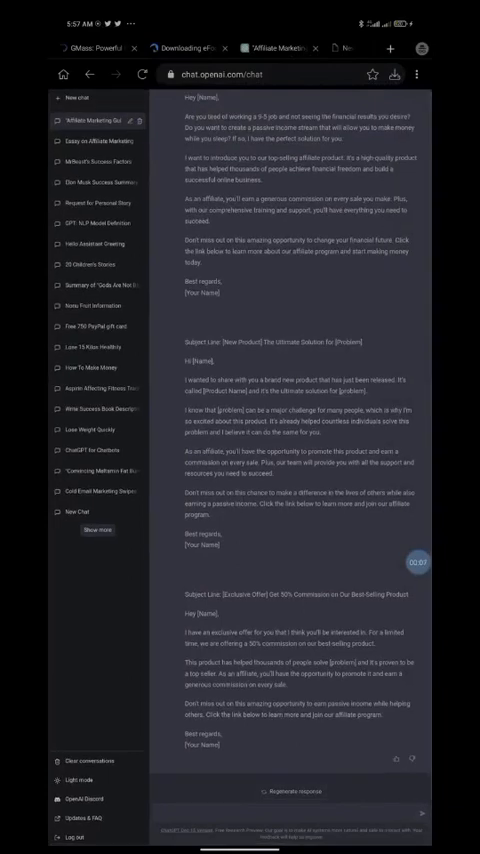
scroll(up, 3)
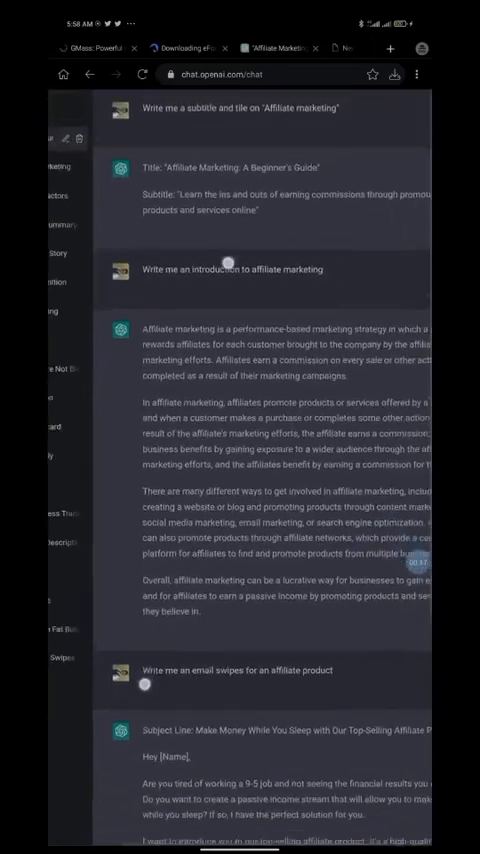
click(42, 74)
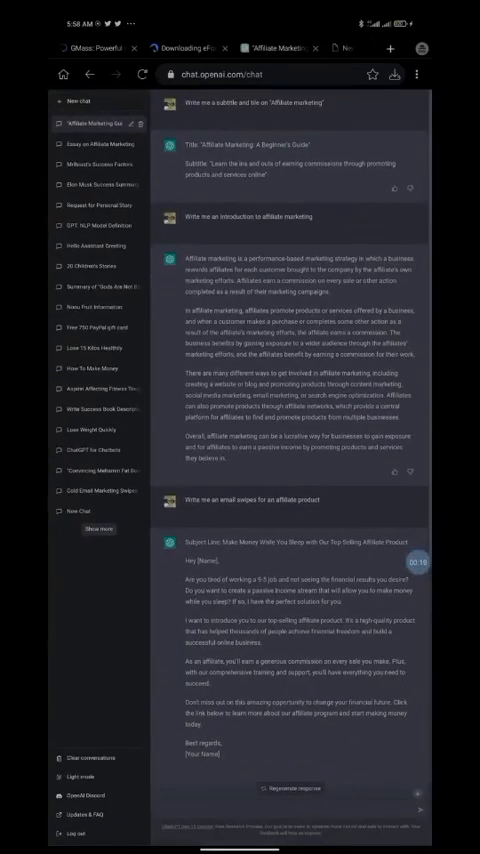
scroll(down, 3)
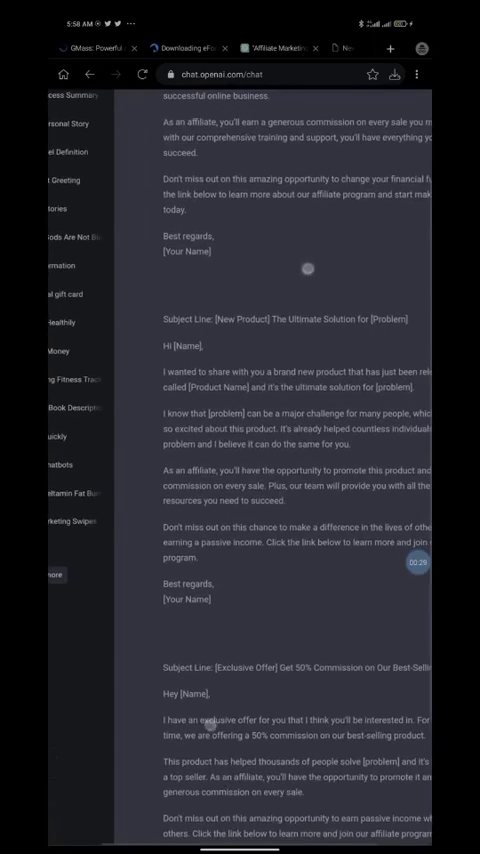
scroll(down, 3)
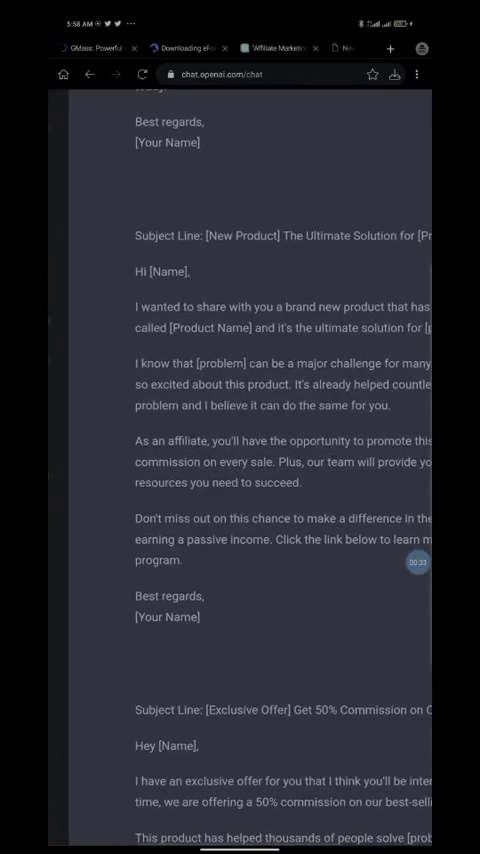